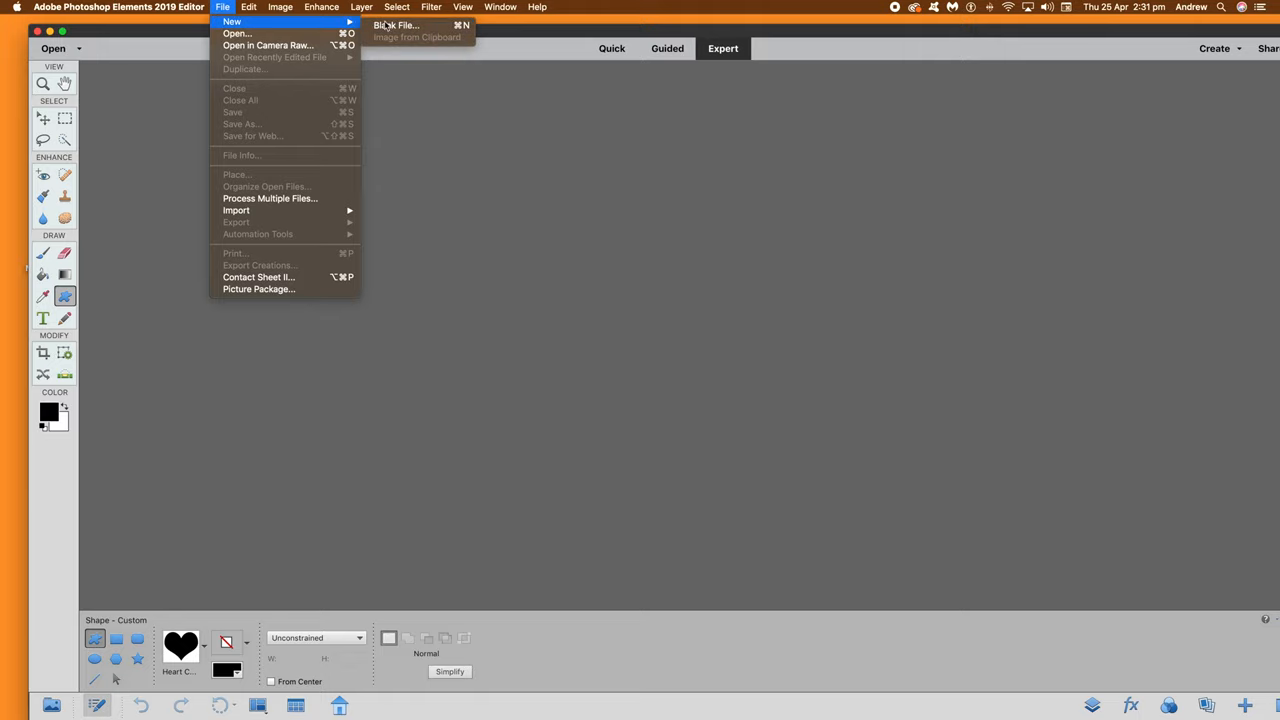
- Create a blank white document and show the custom shape library's Default set
click(395, 25)
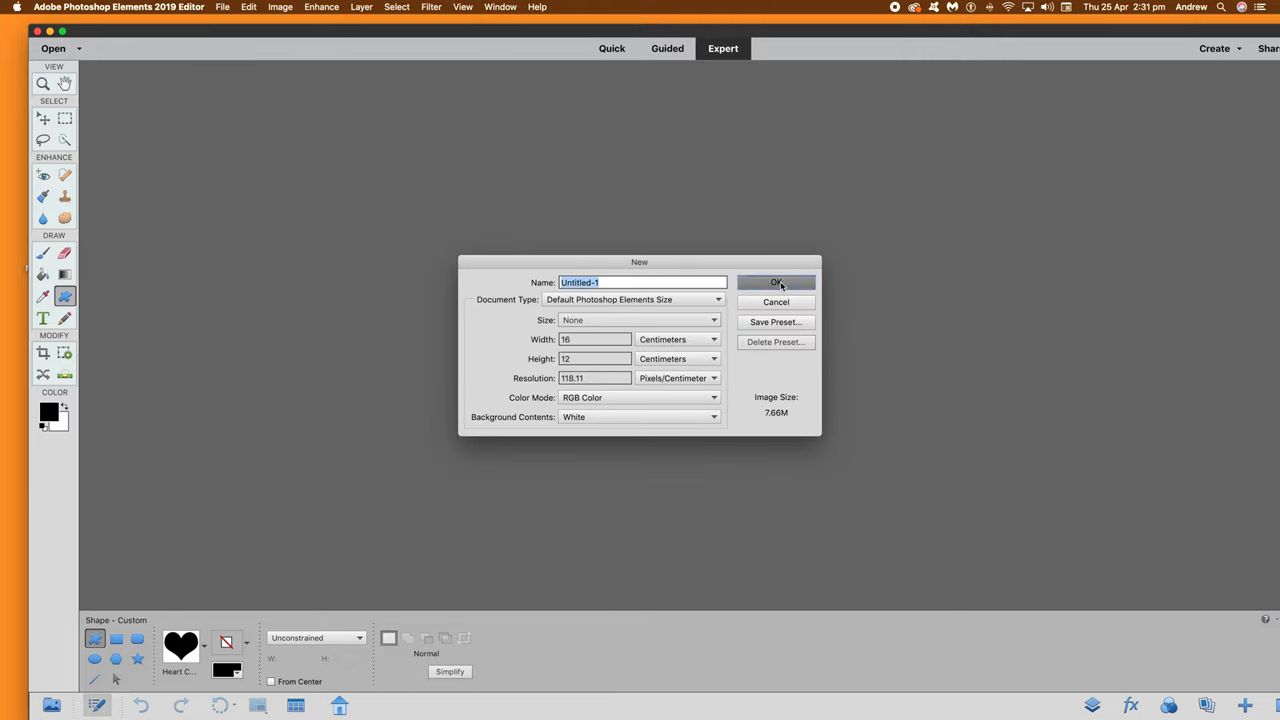
click(776, 282)
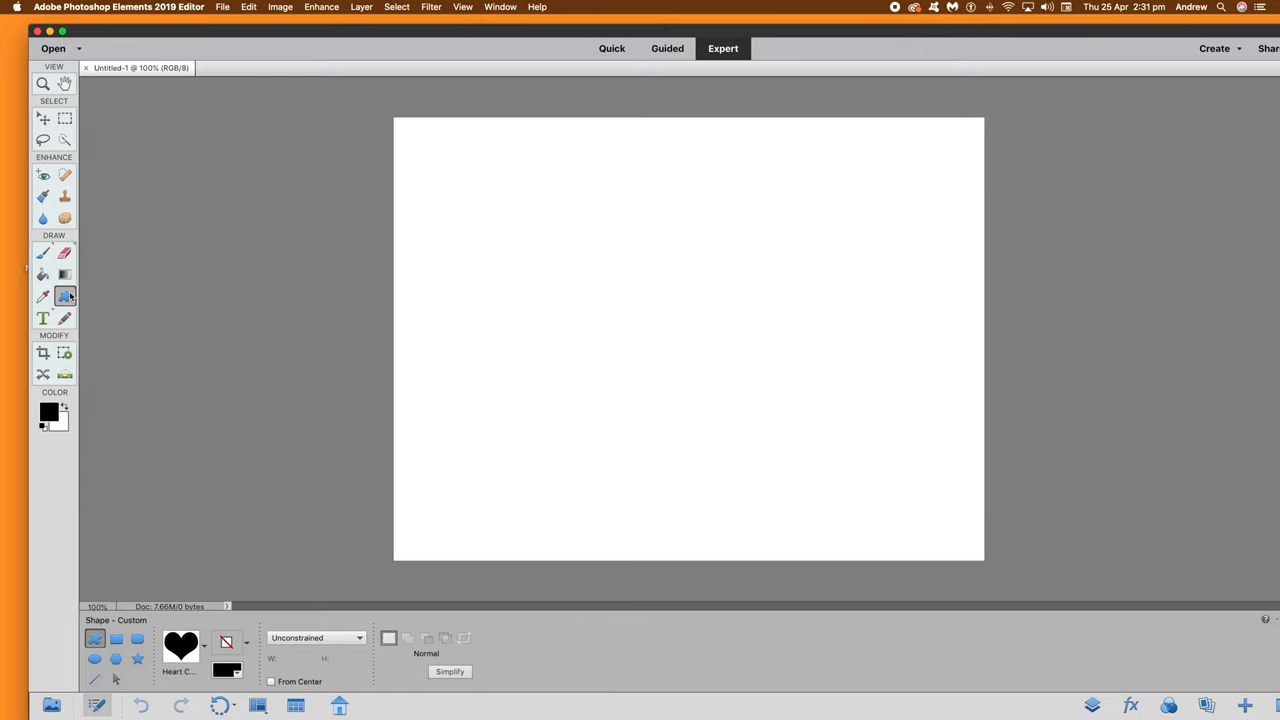
mouse_move(65, 296)
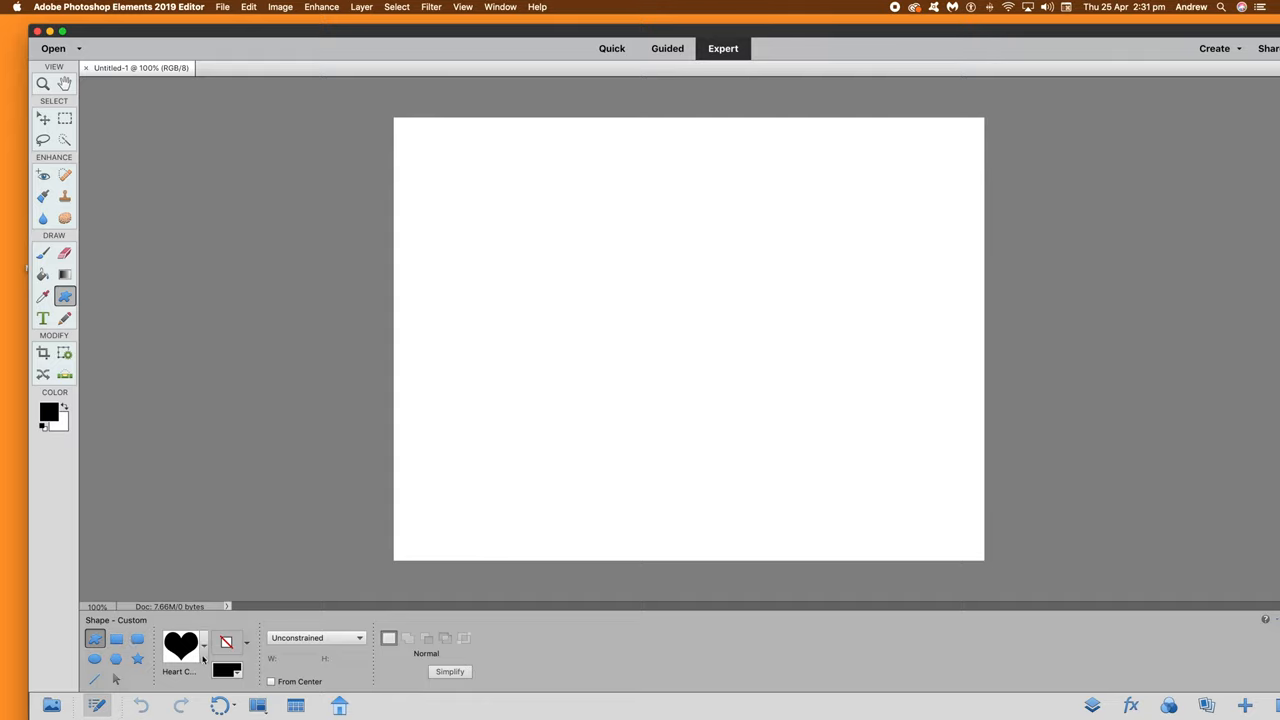
click(205, 645)
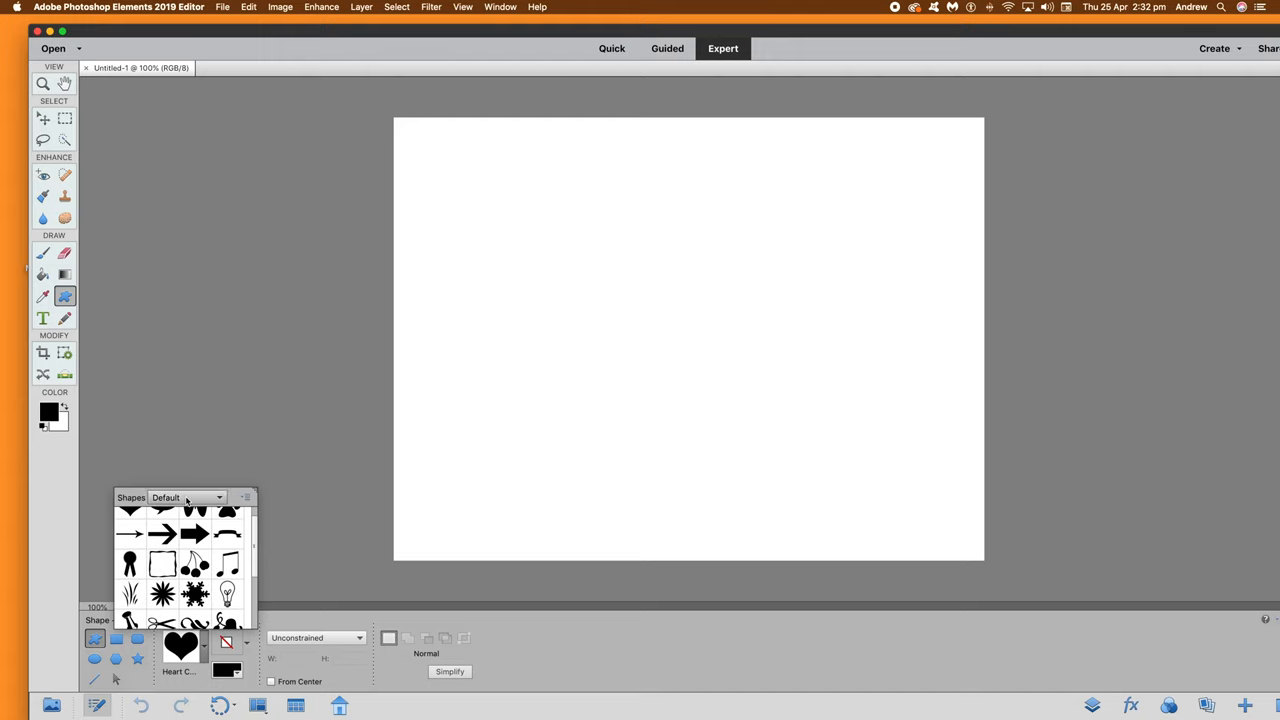
- Browse the GX_Crosses_01_graphicxtras and All Elements Shapes sets, ending on the Dressup set
click(245, 498)
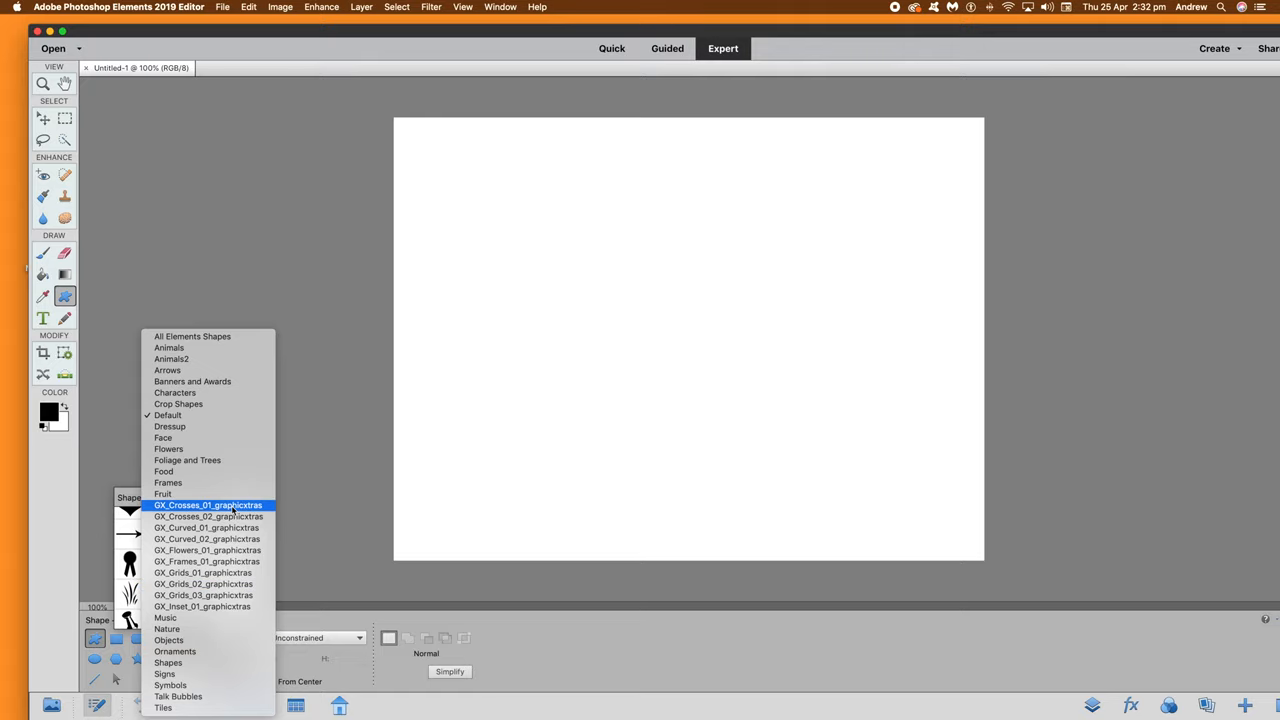
click(207, 505)
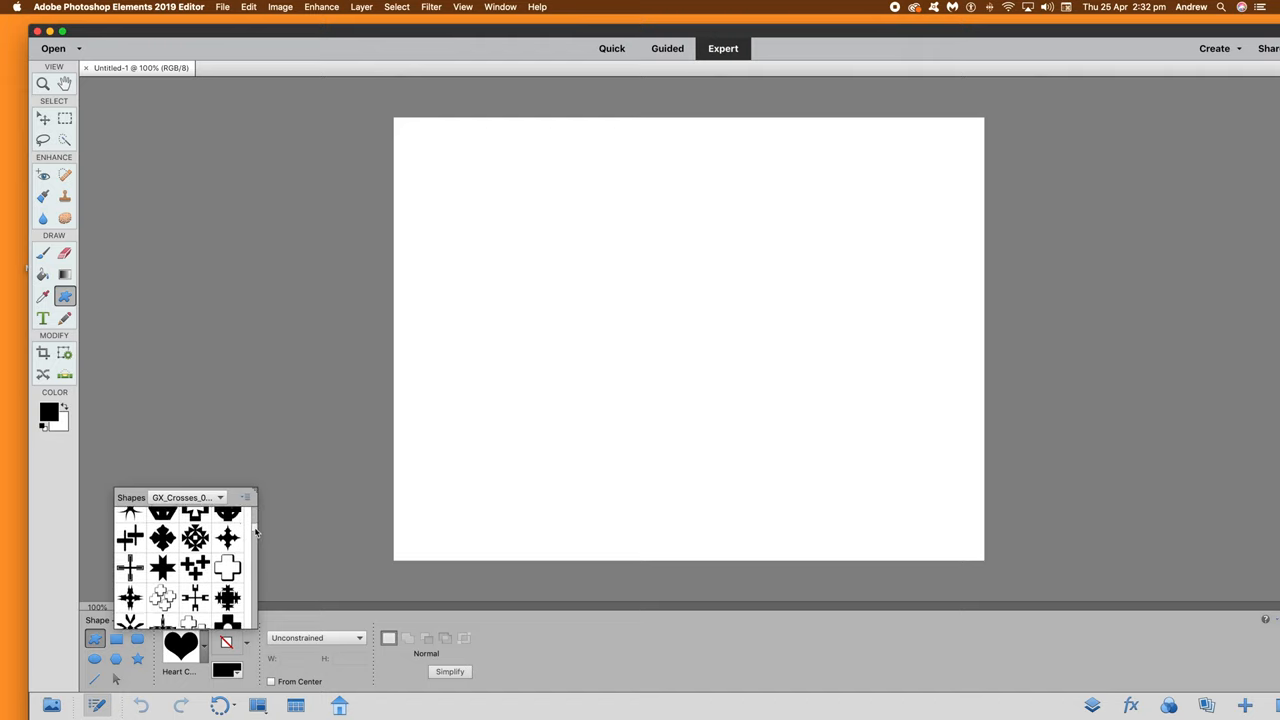
scroll(down, 3)
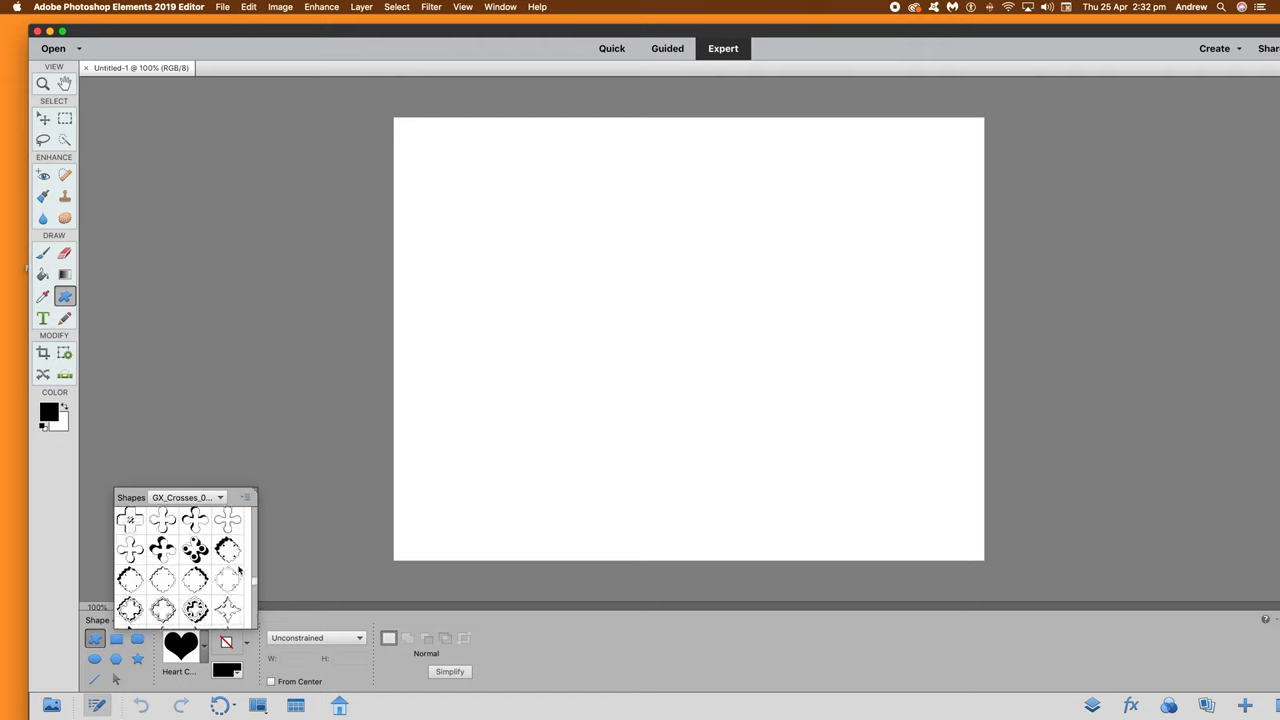
click(219, 497)
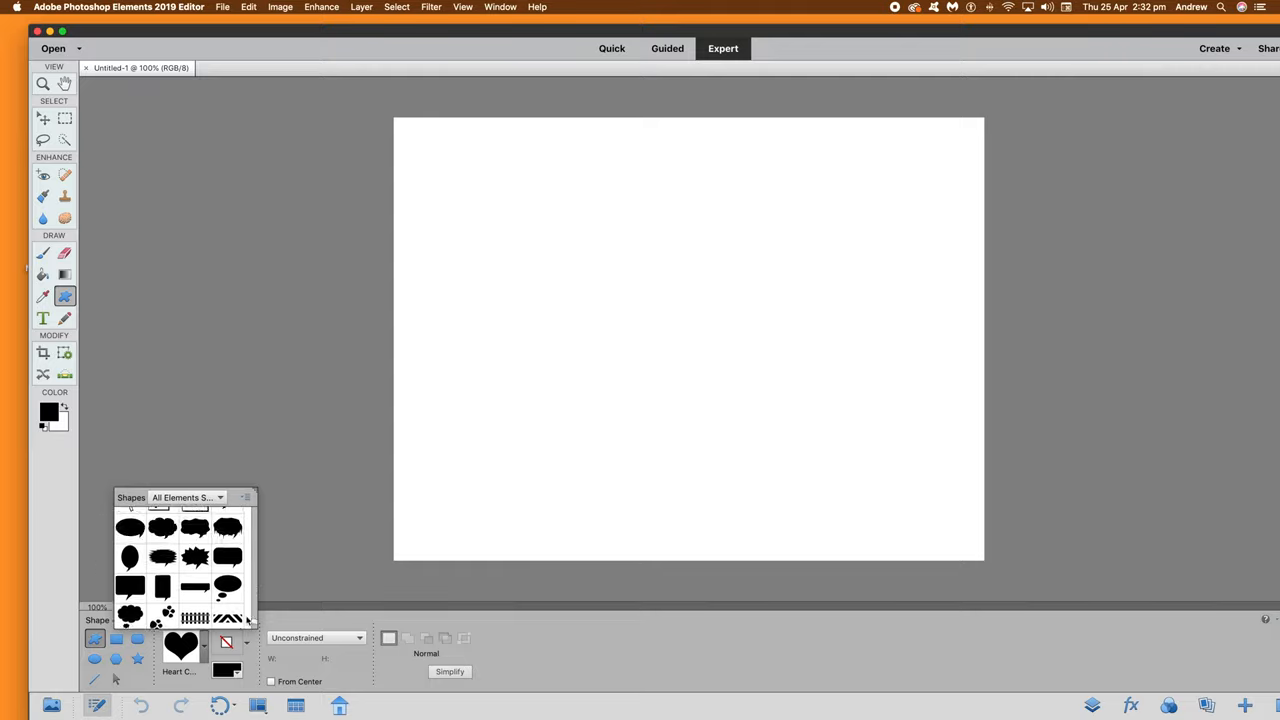
click(219, 497)
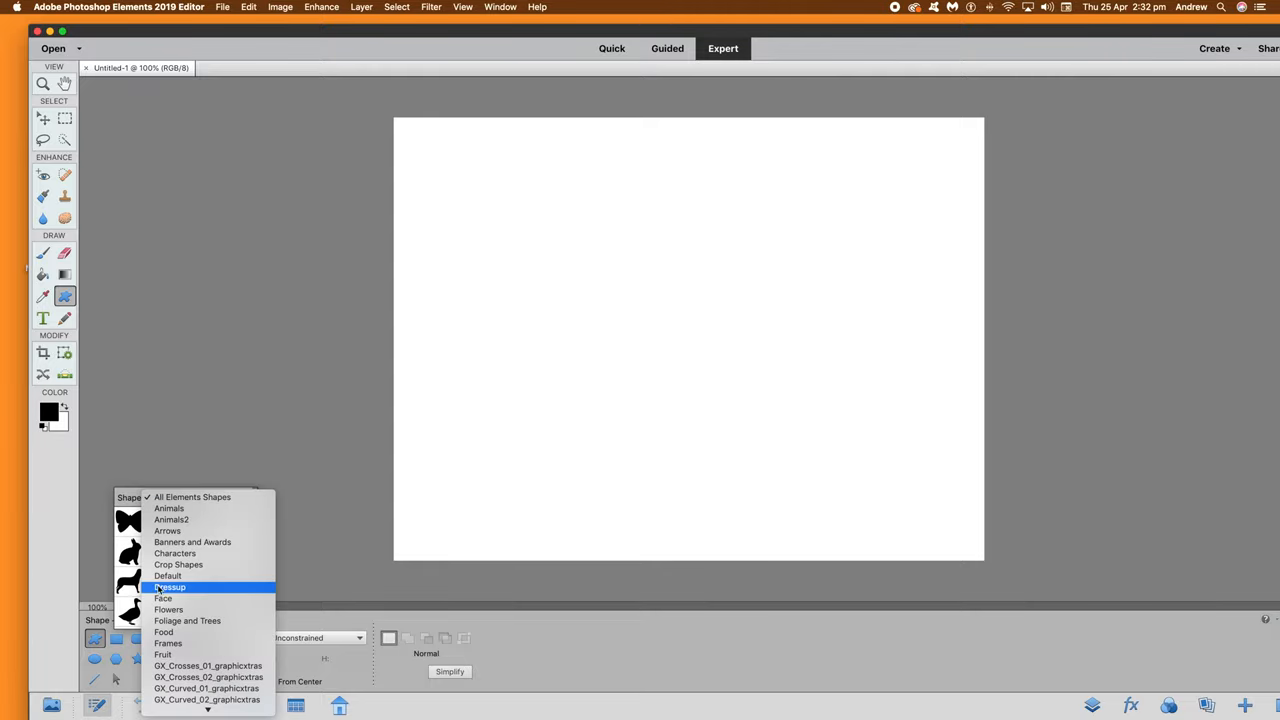
click(170, 587)
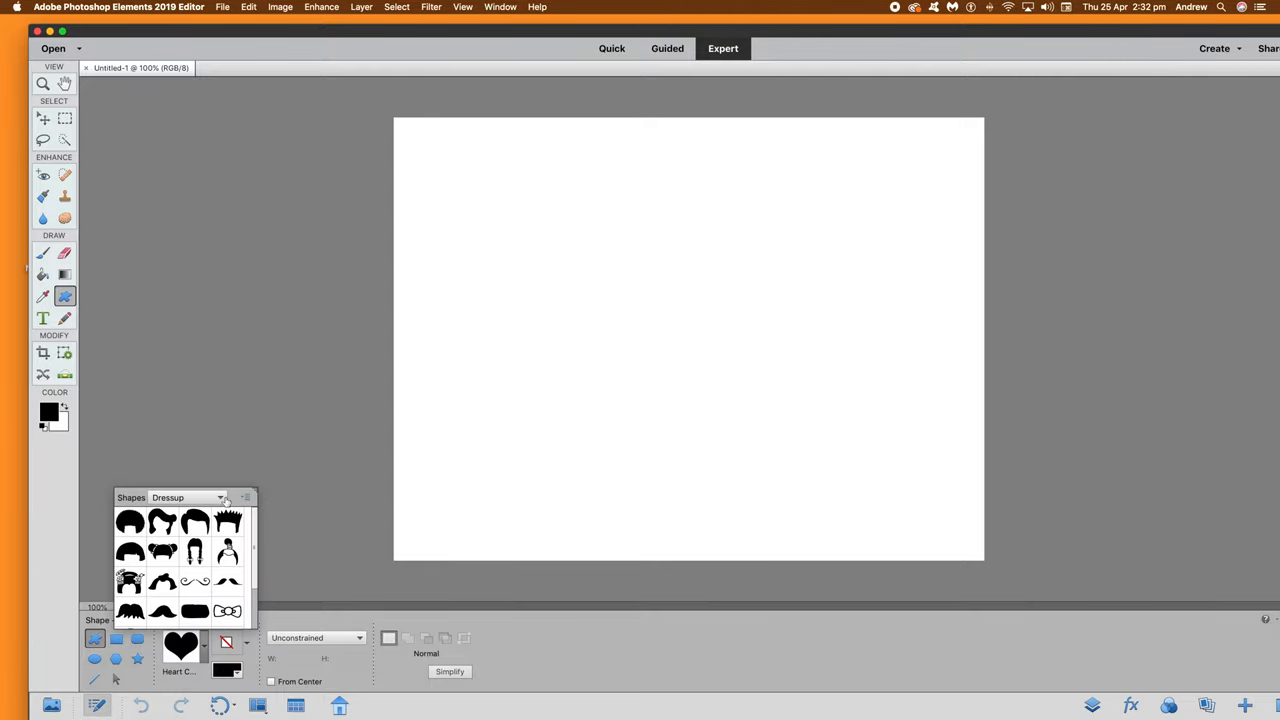
- In Finder, select the five GX15Borders01–05 .csh files in the Custom Shapes collection folder
key(cmd+tab)
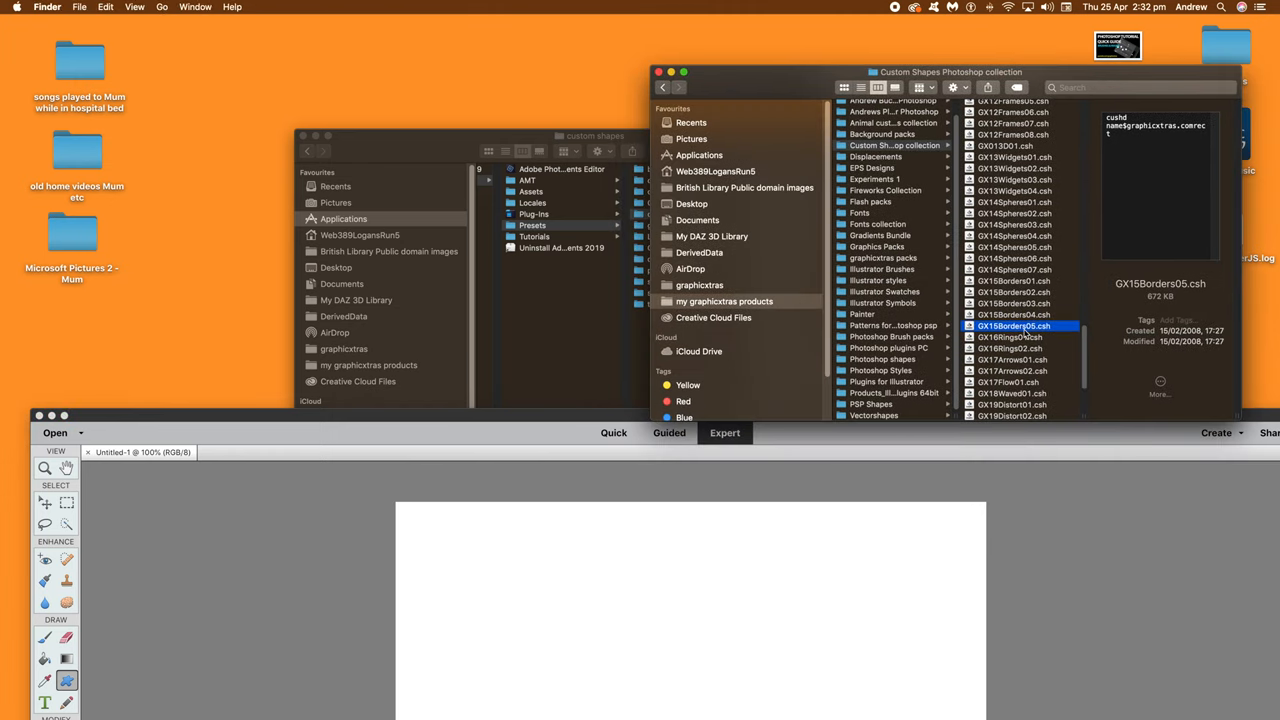
click(1013, 247)
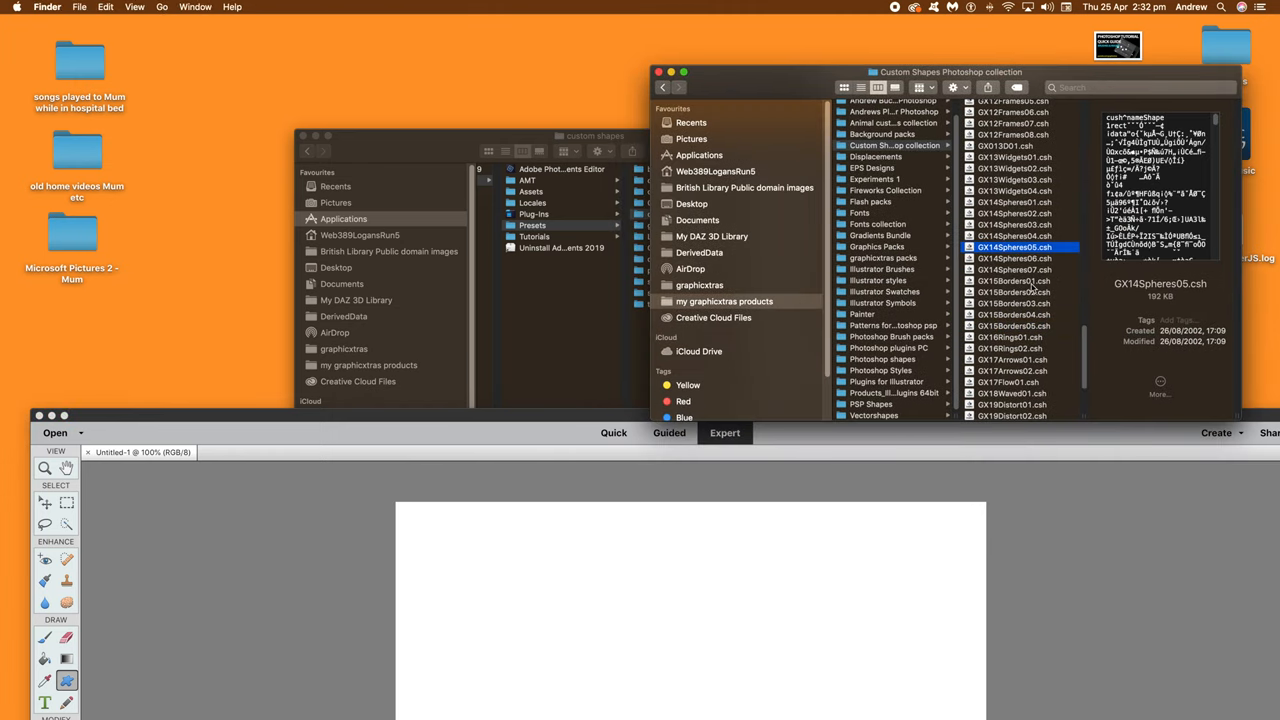
click(1013, 280)
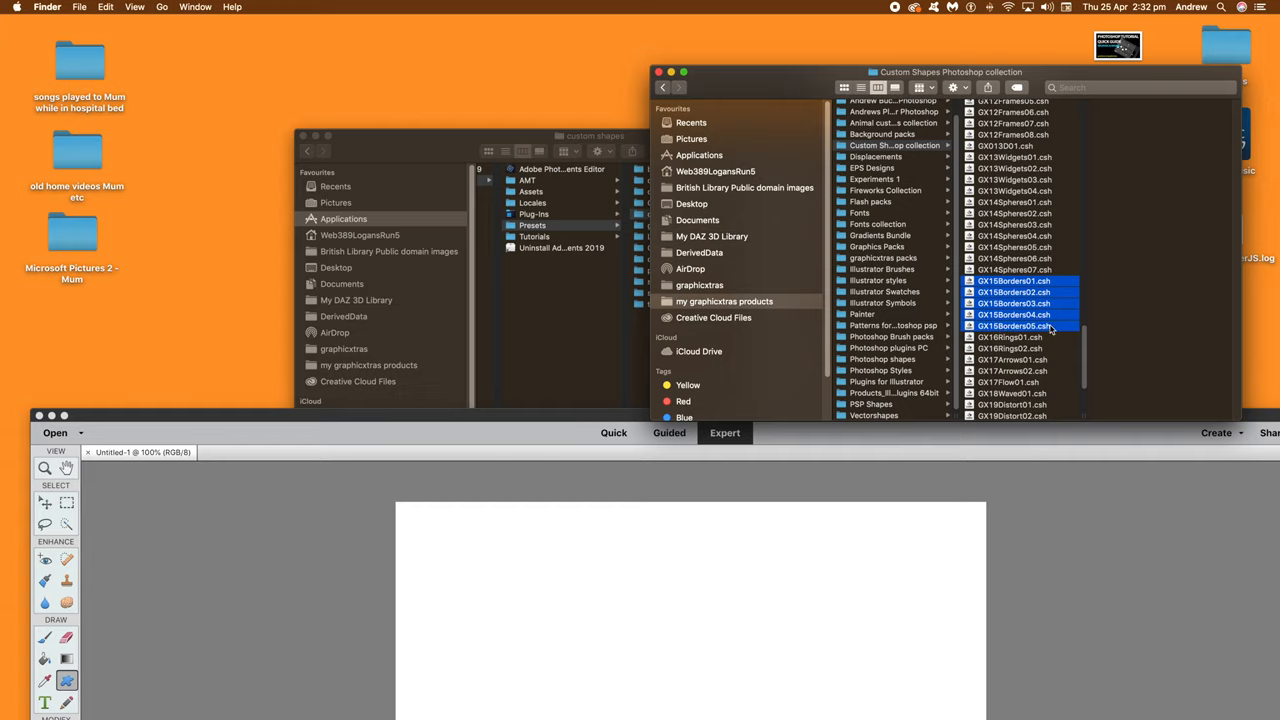
mouse_move(274, 5)
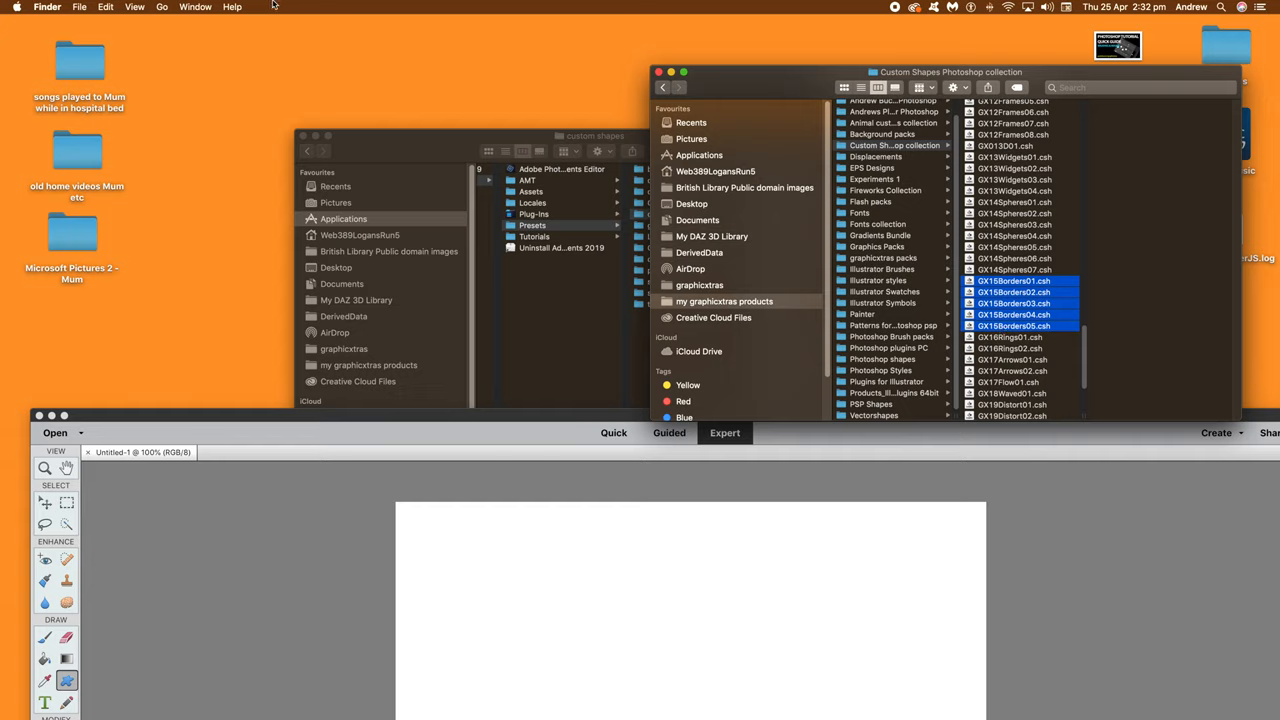
- Open the custom shapes folder under Photoshop Elements 2019 Support Files > Presets
click(105, 7)
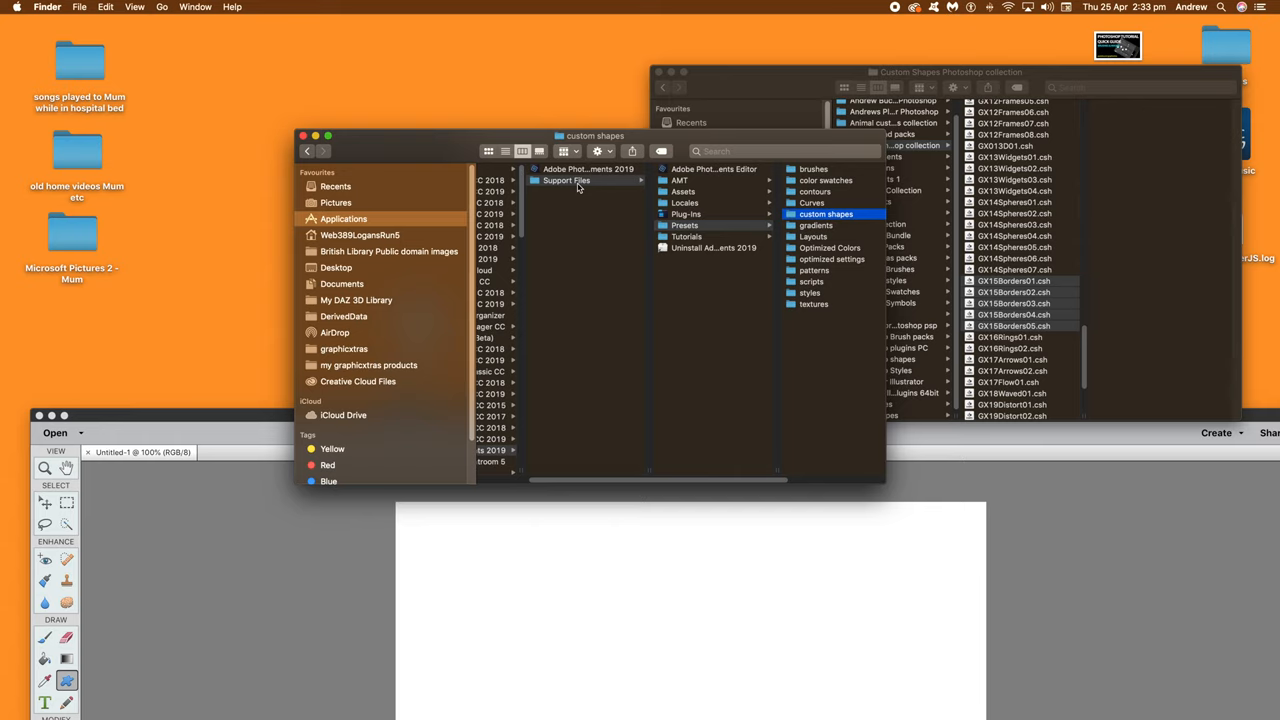
mouse_move(614, 188)
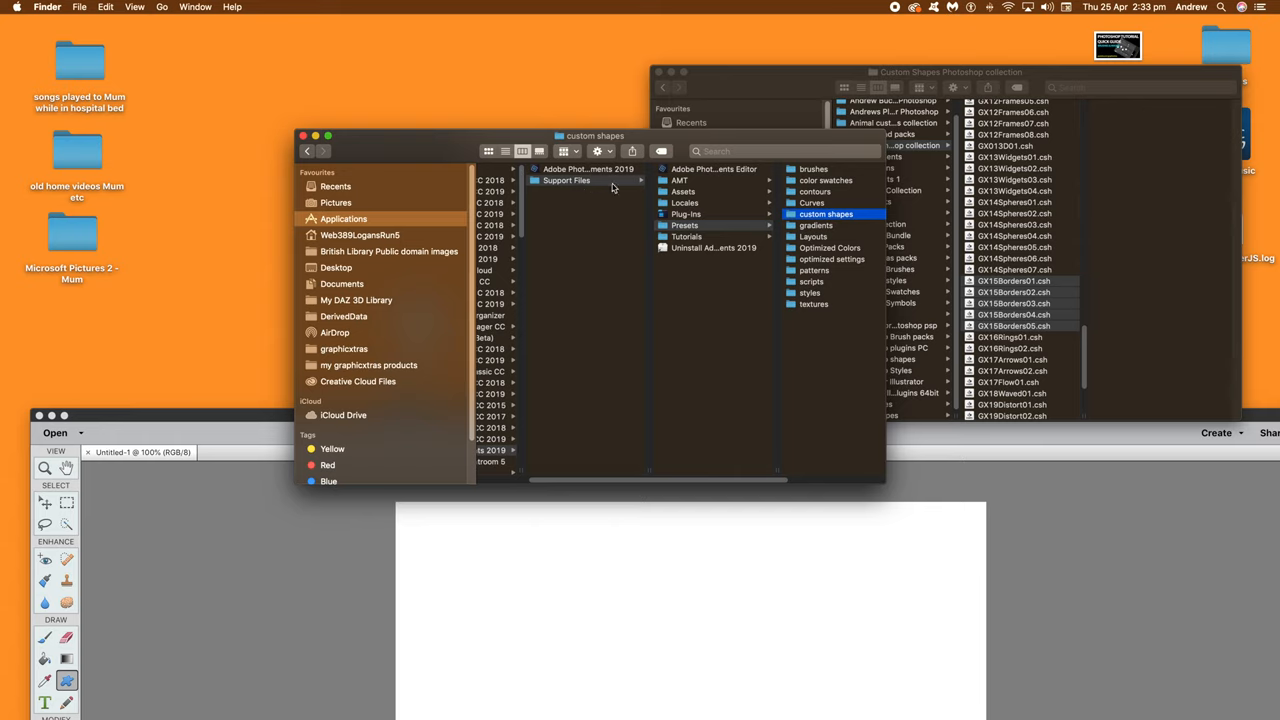
mouse_move(683, 214)
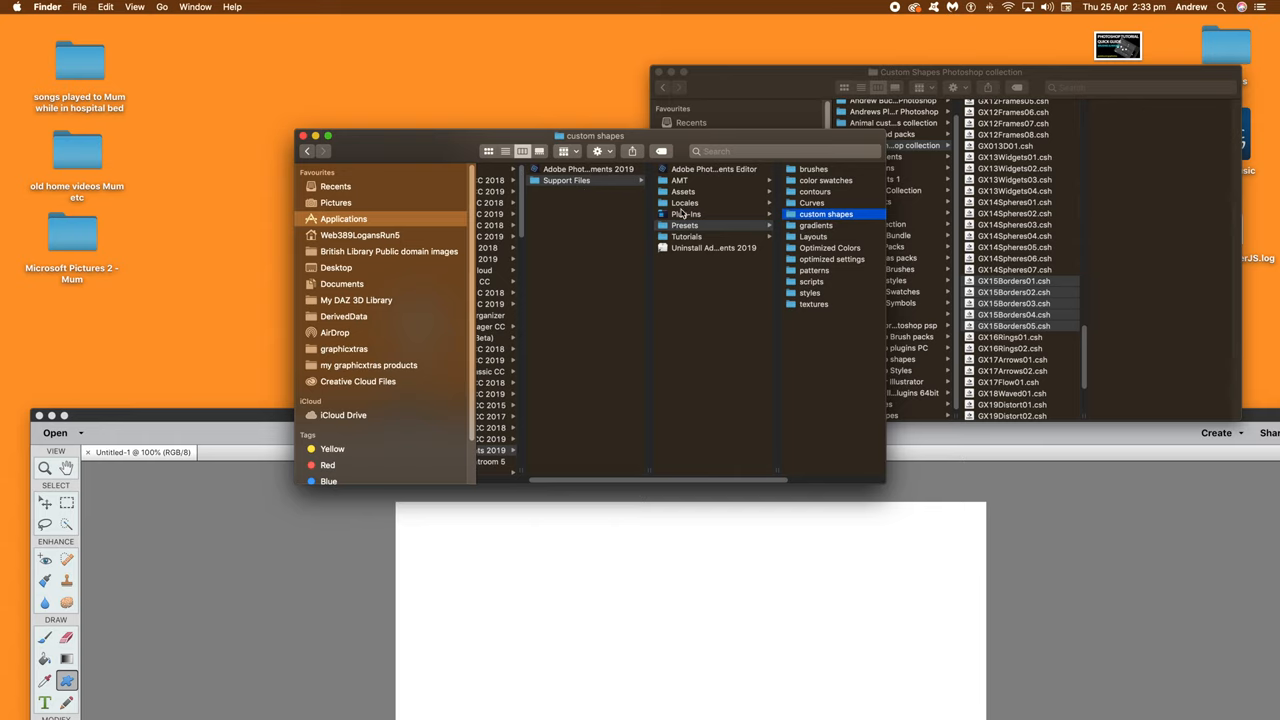
click(685, 225)
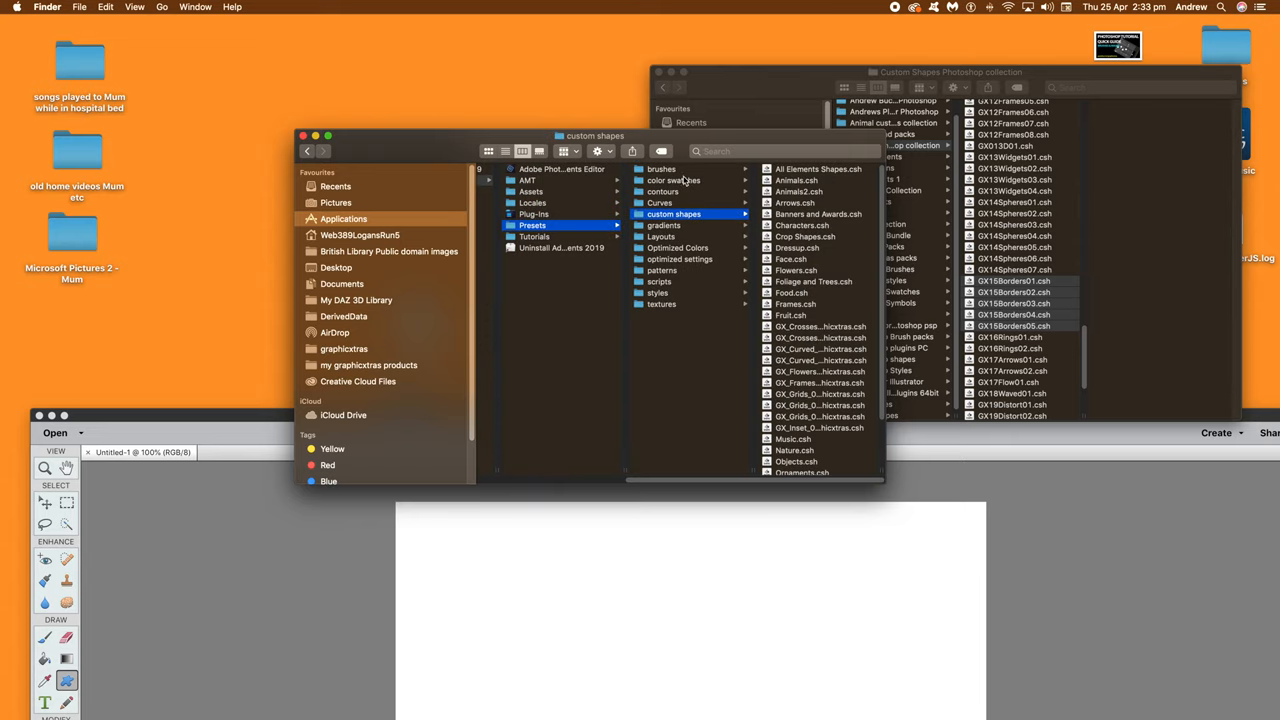
mouse_move(722, 280)
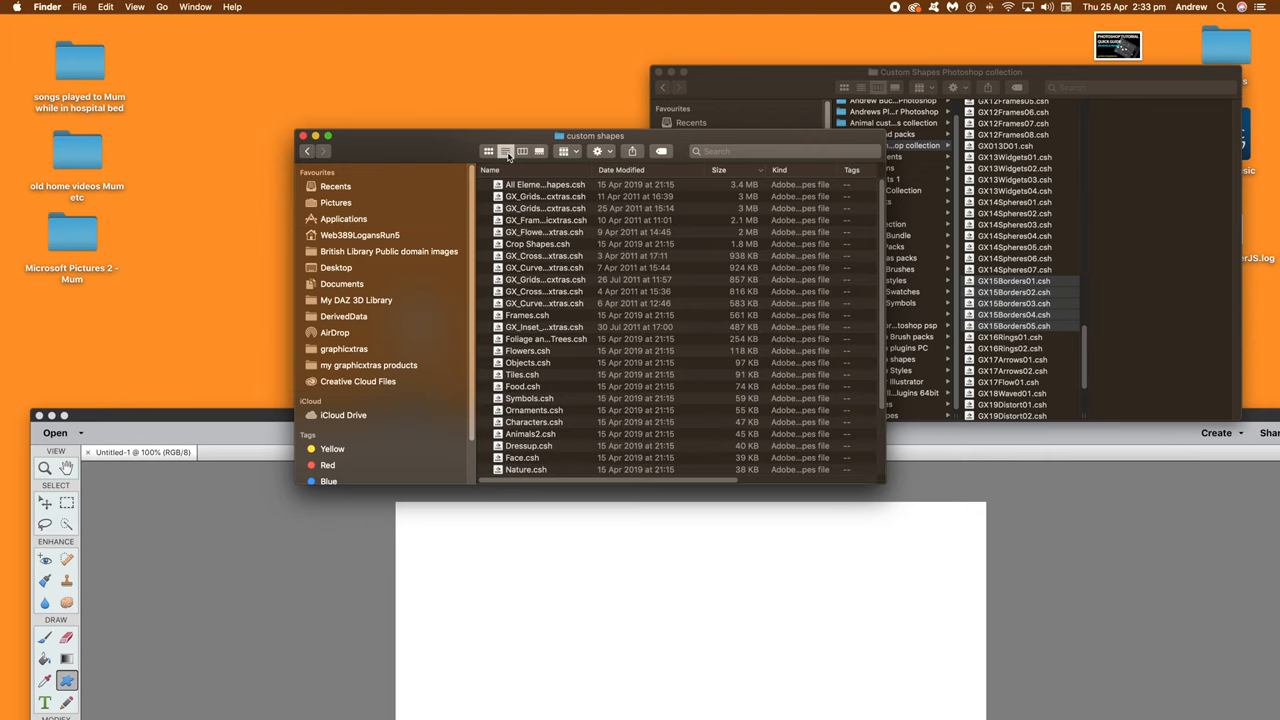
mouse_move(577, 498)
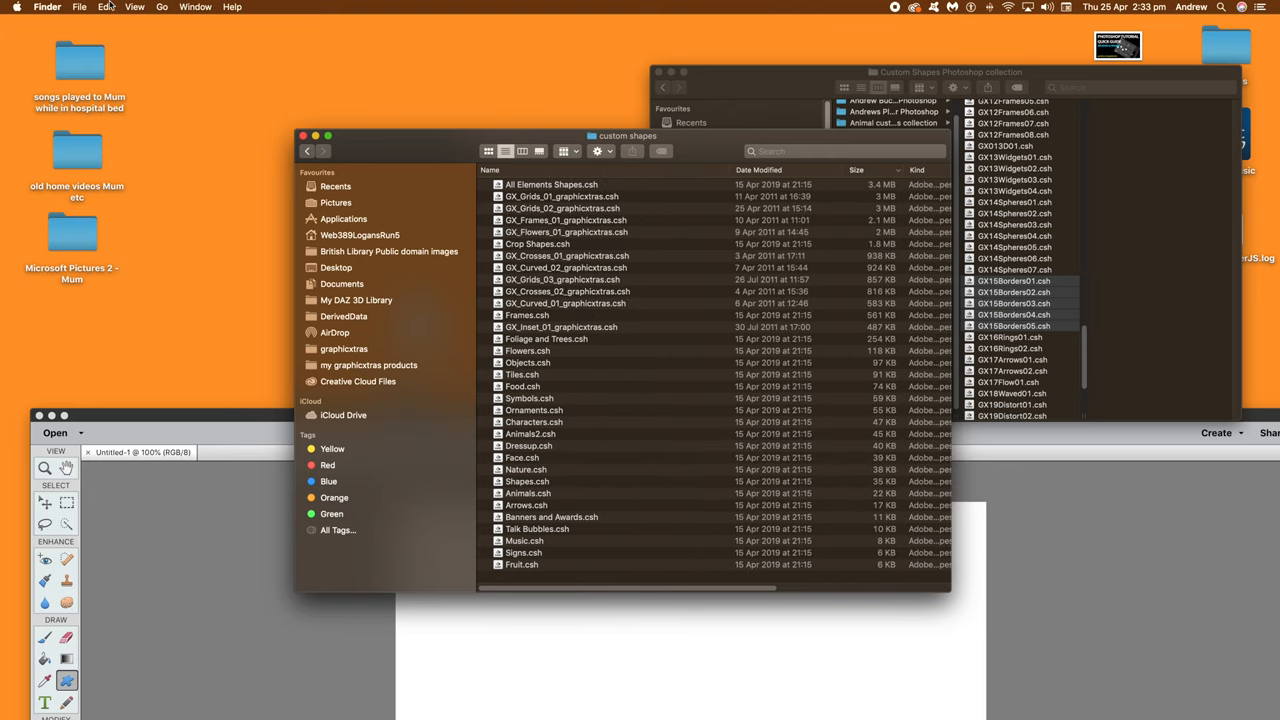
- Paste the GX15Borders .csh files into the presets custom shapes folder and select GX15Borders05.csh
click(105, 7)
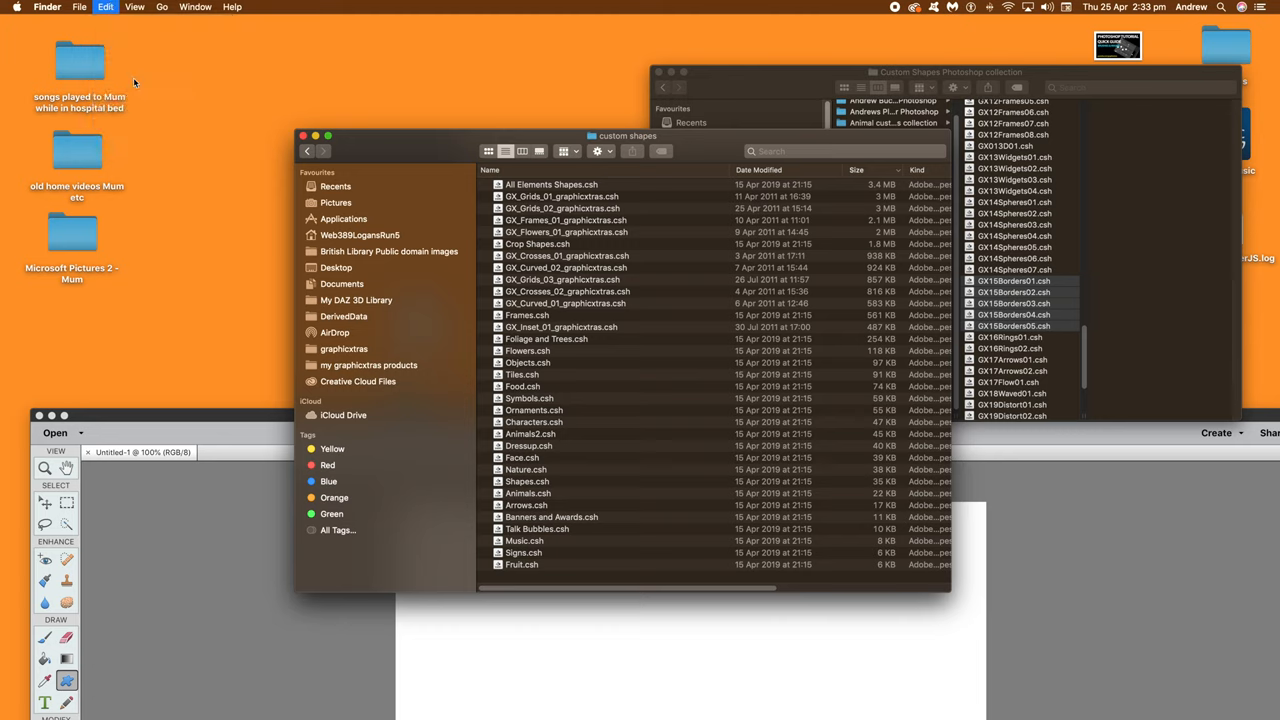
scroll(down, 3)
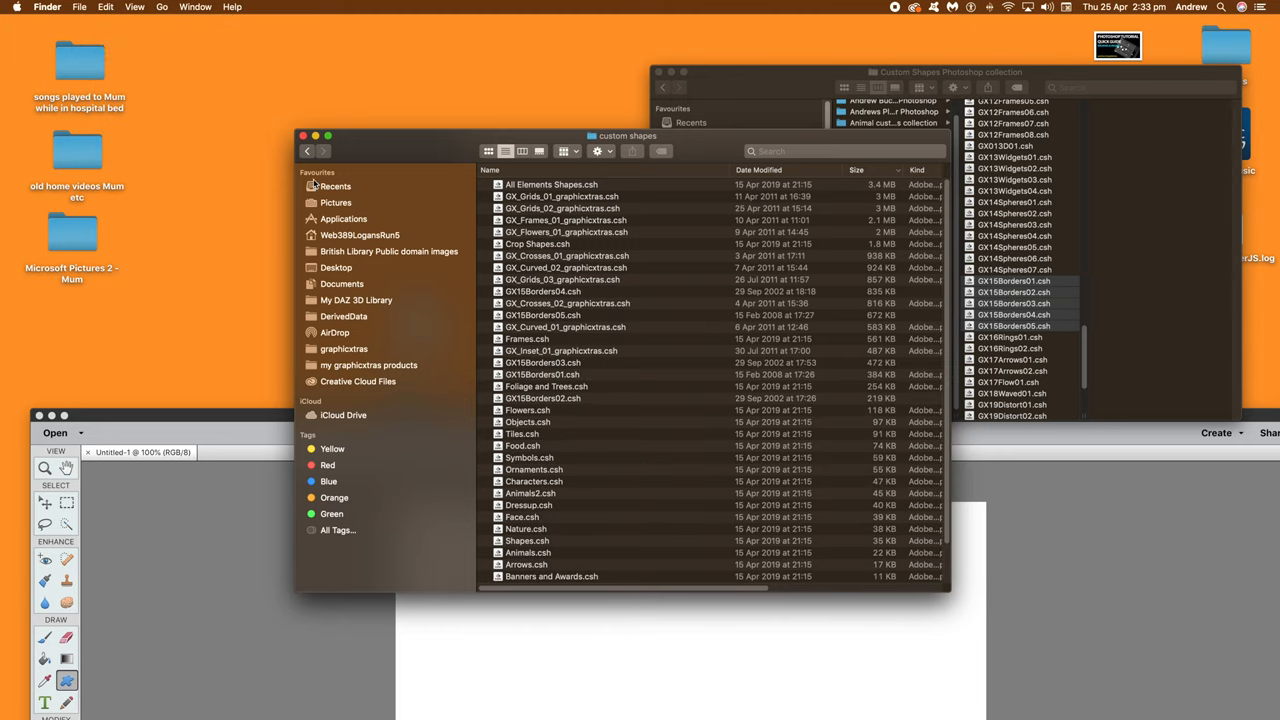
click(543, 315)
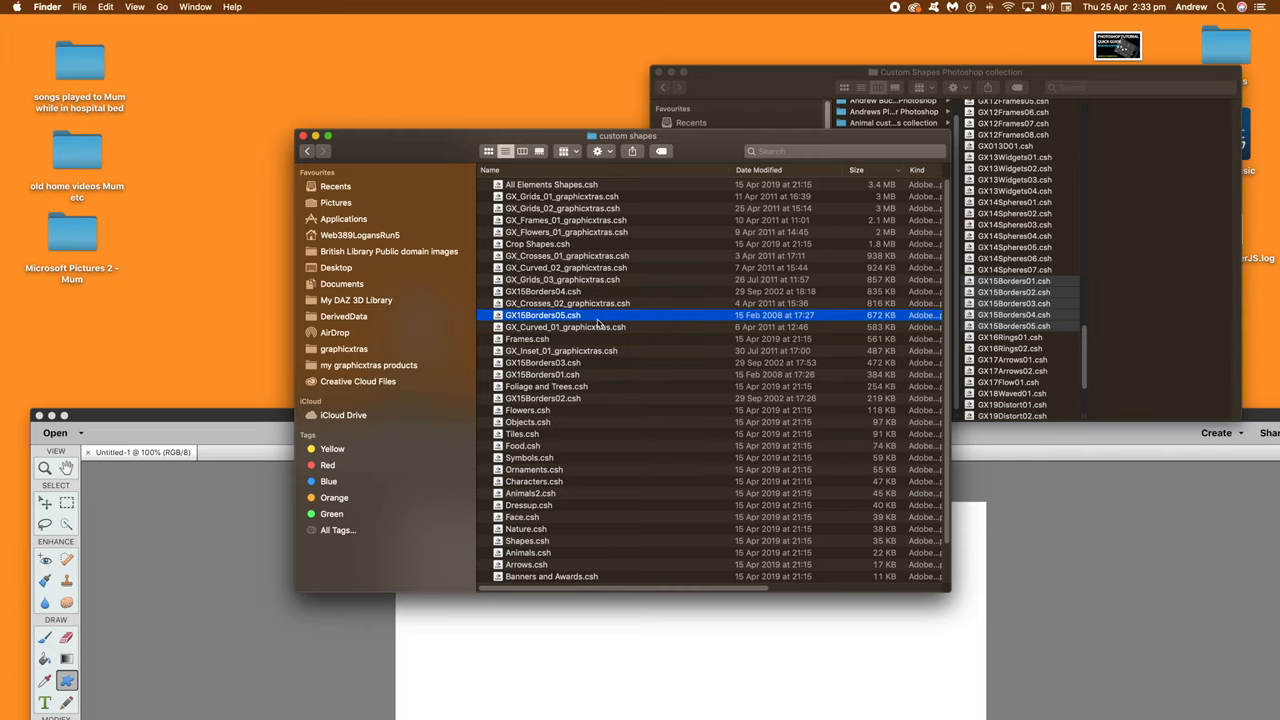
mouse_move(202, 416)
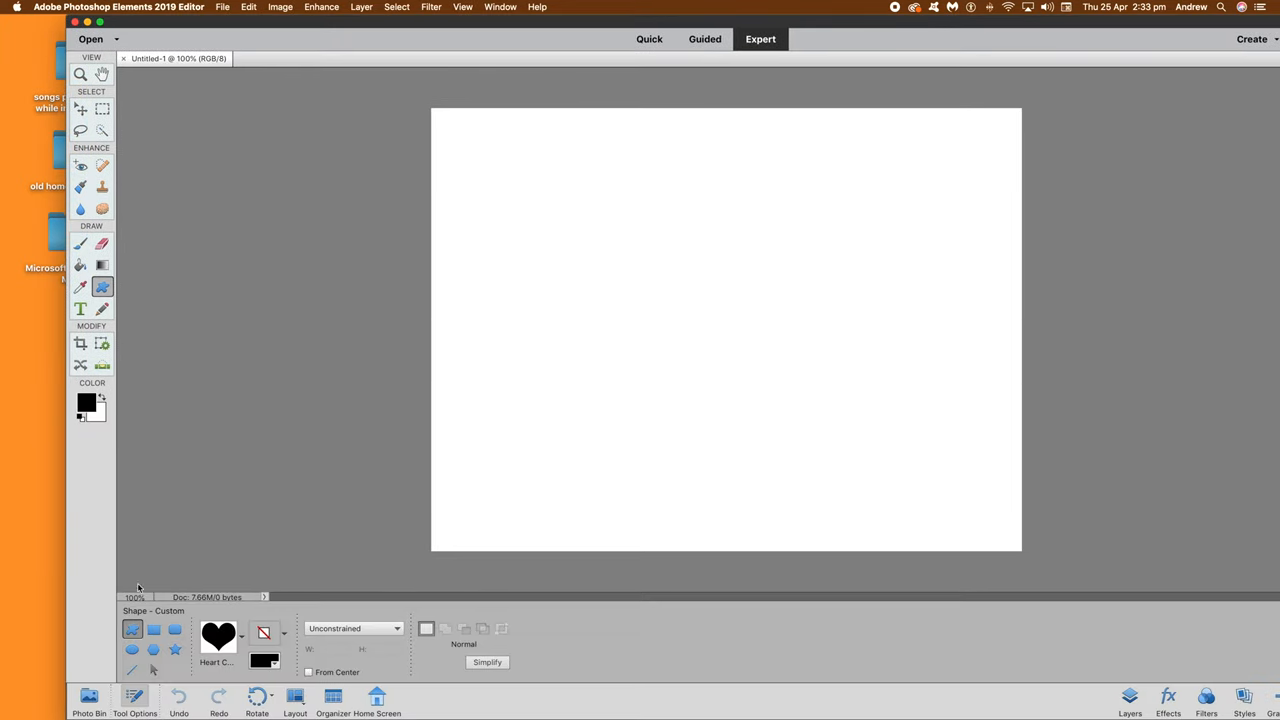
click(240, 637)
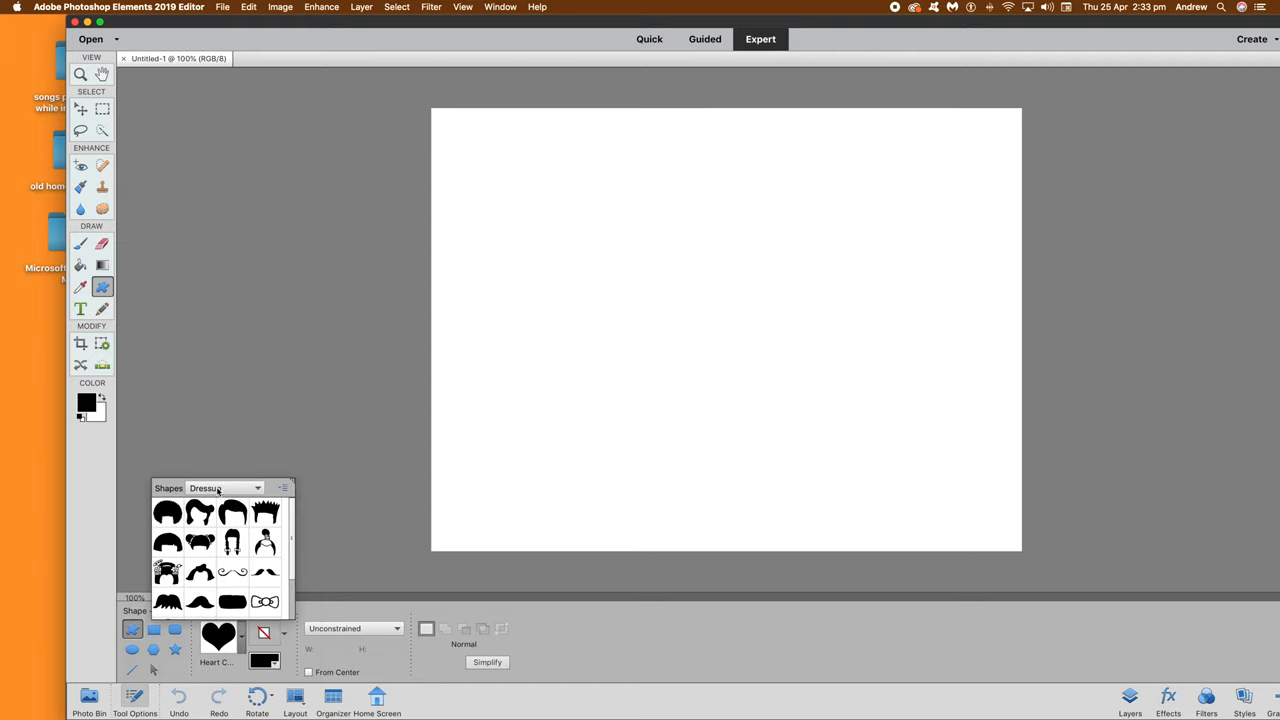
click(258, 488)
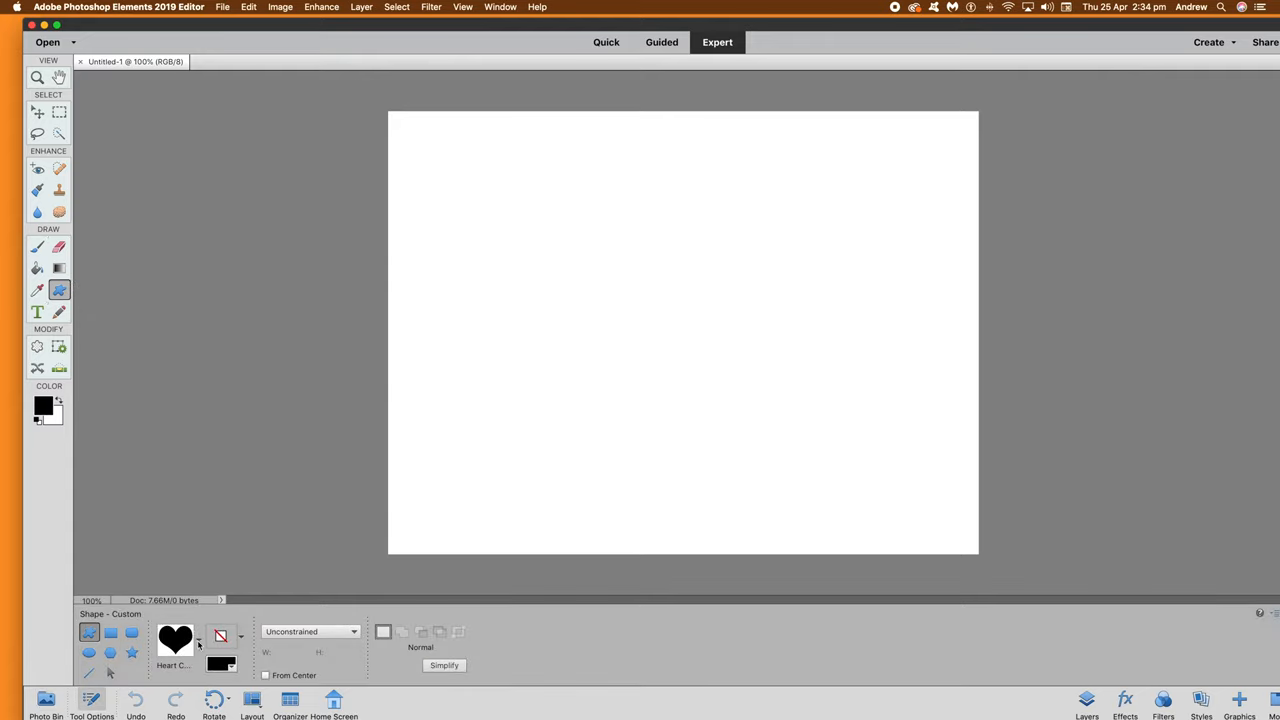
- Pick Shape 3 from the imported borders set and drag a black chevron-and-dot border
click(240, 637)
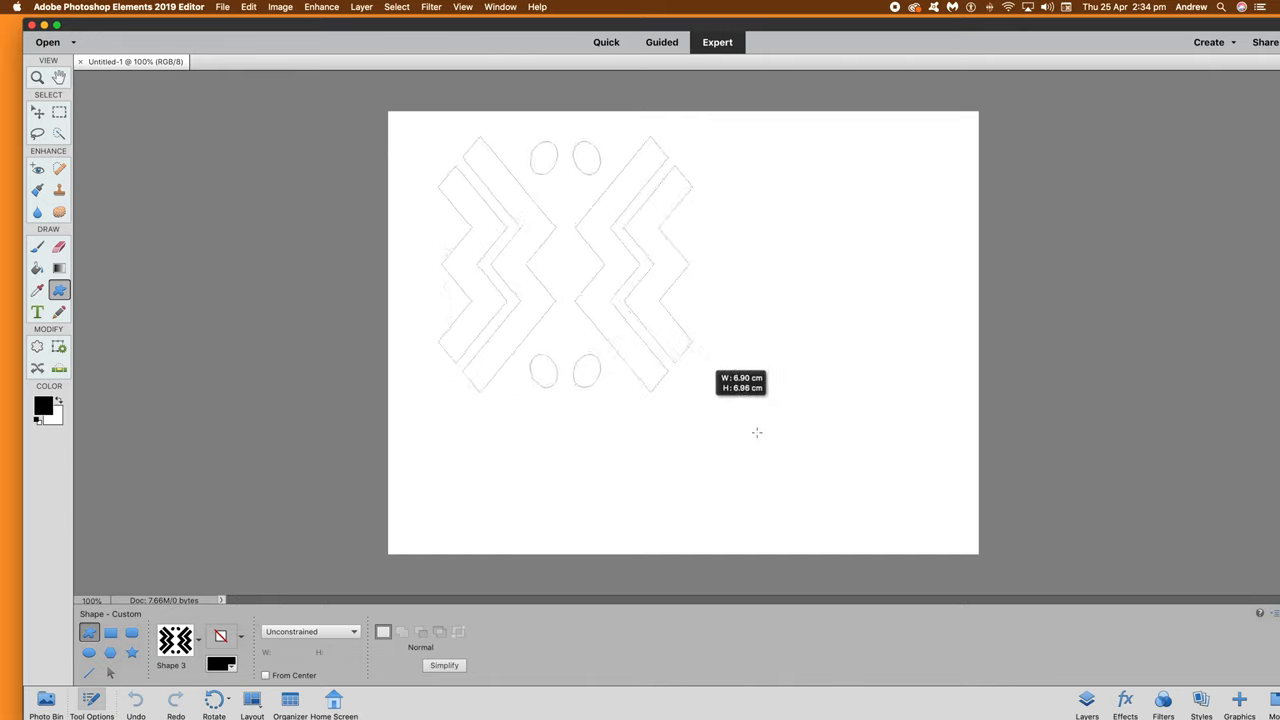
drag(756, 432, 833, 455)
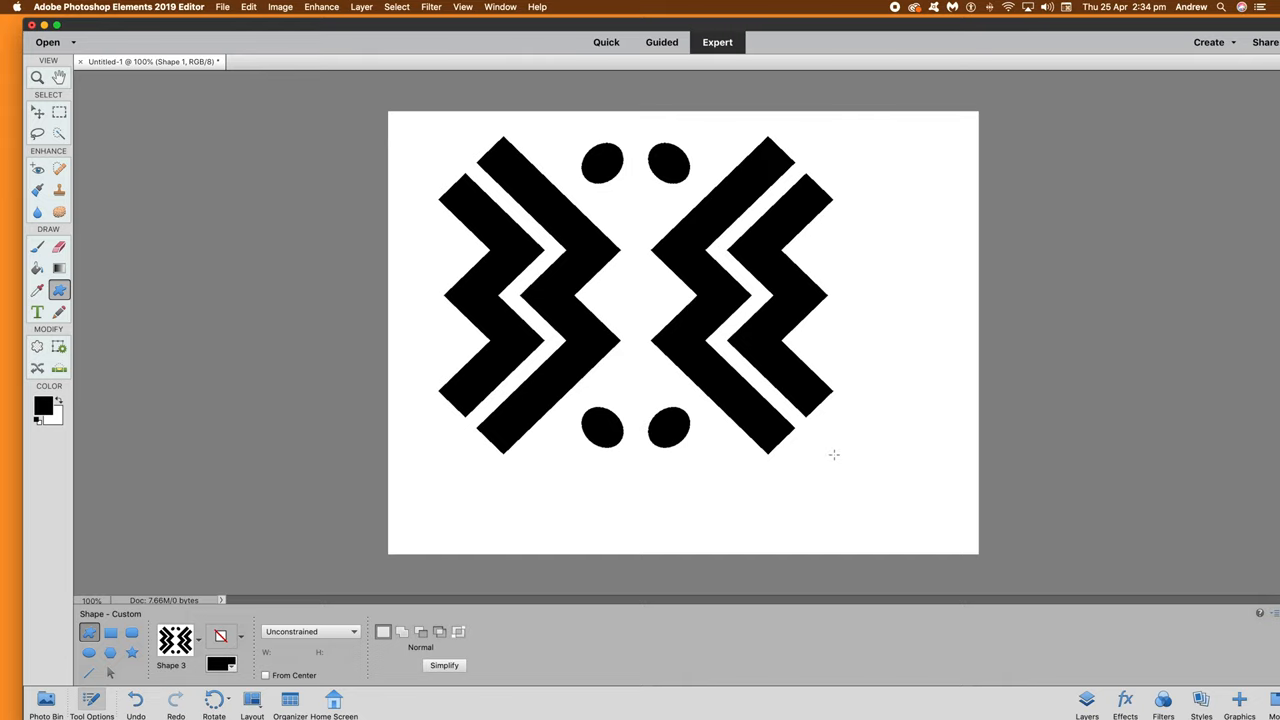
mouse_move(449, 261)
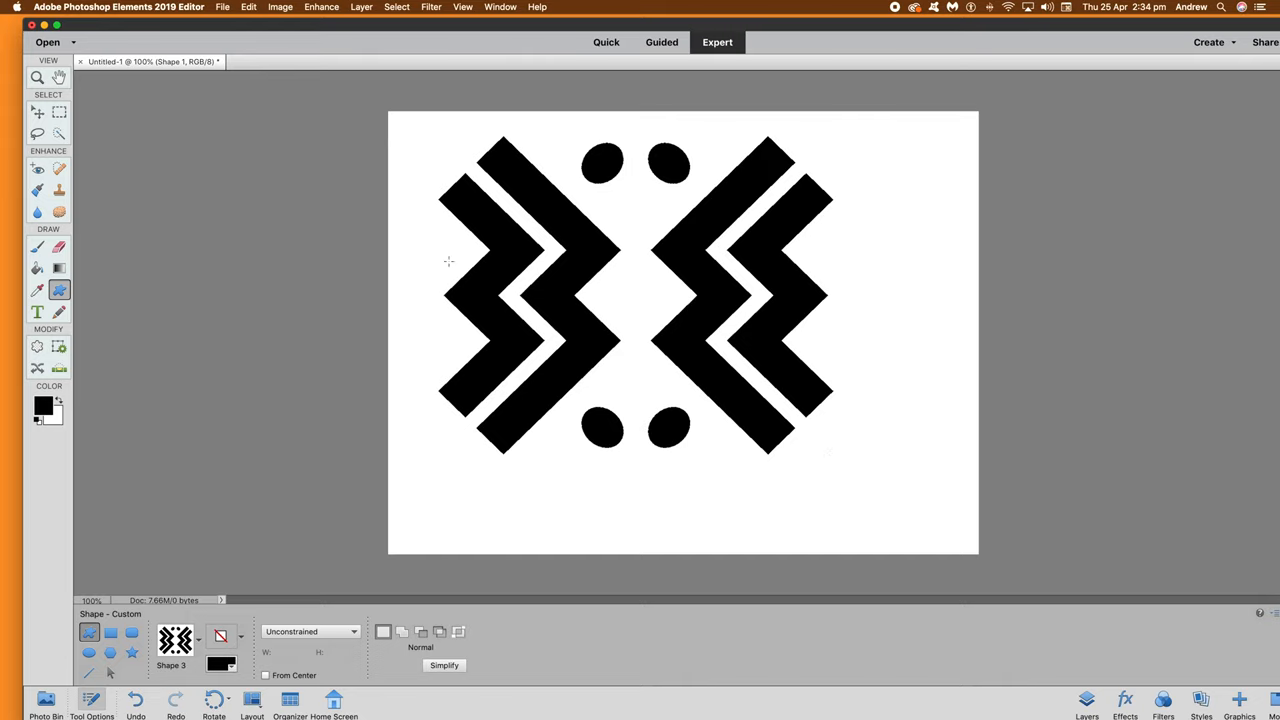
mouse_move(120, 334)
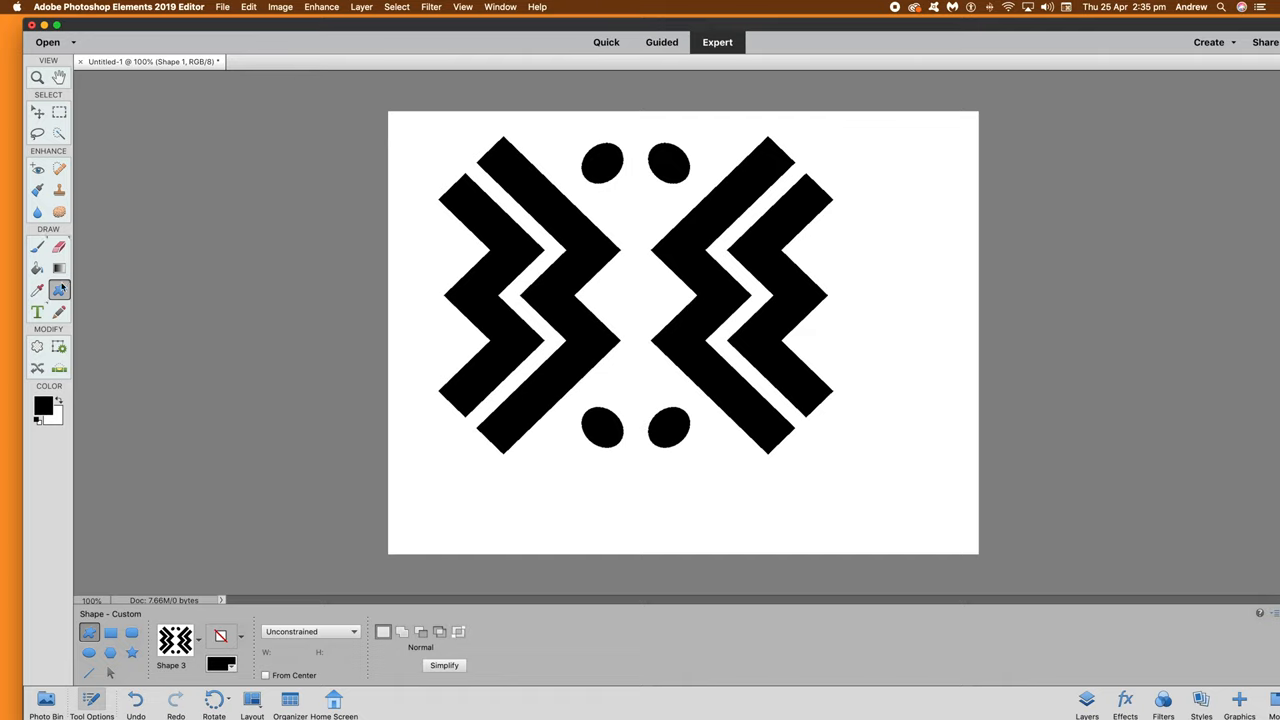
mouse_move(59, 289)
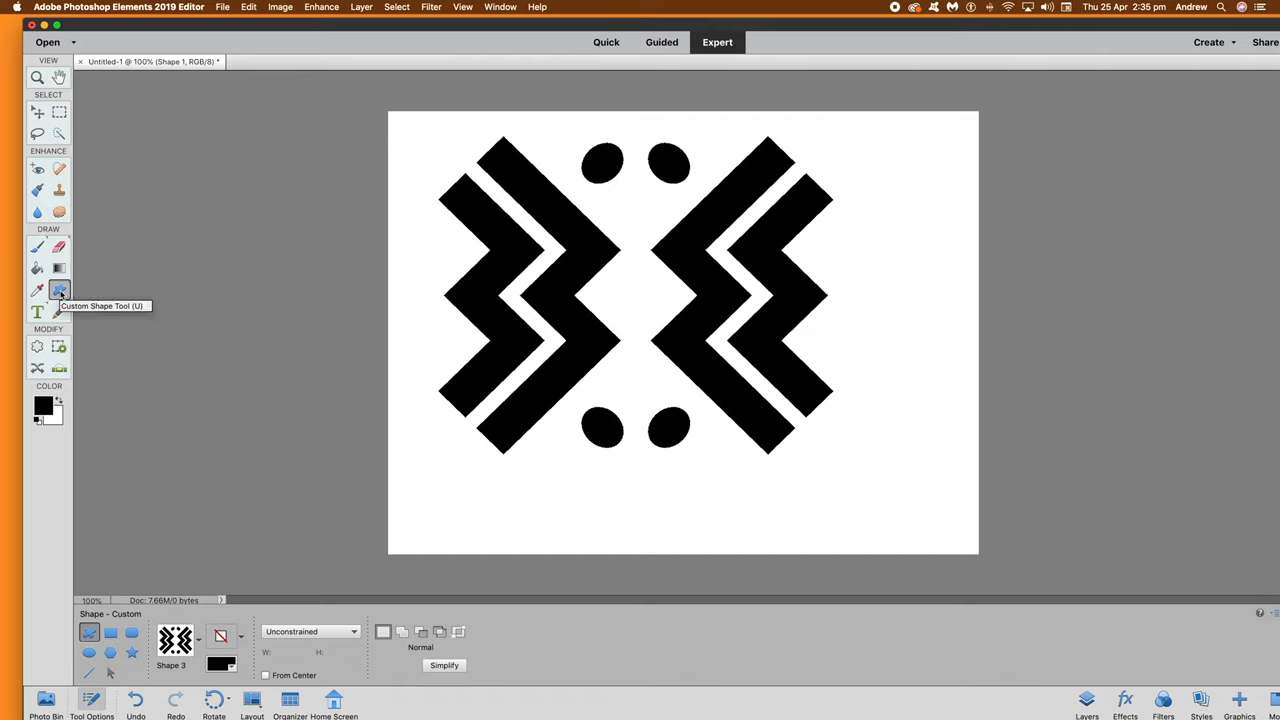
mouse_move(1083, 55)
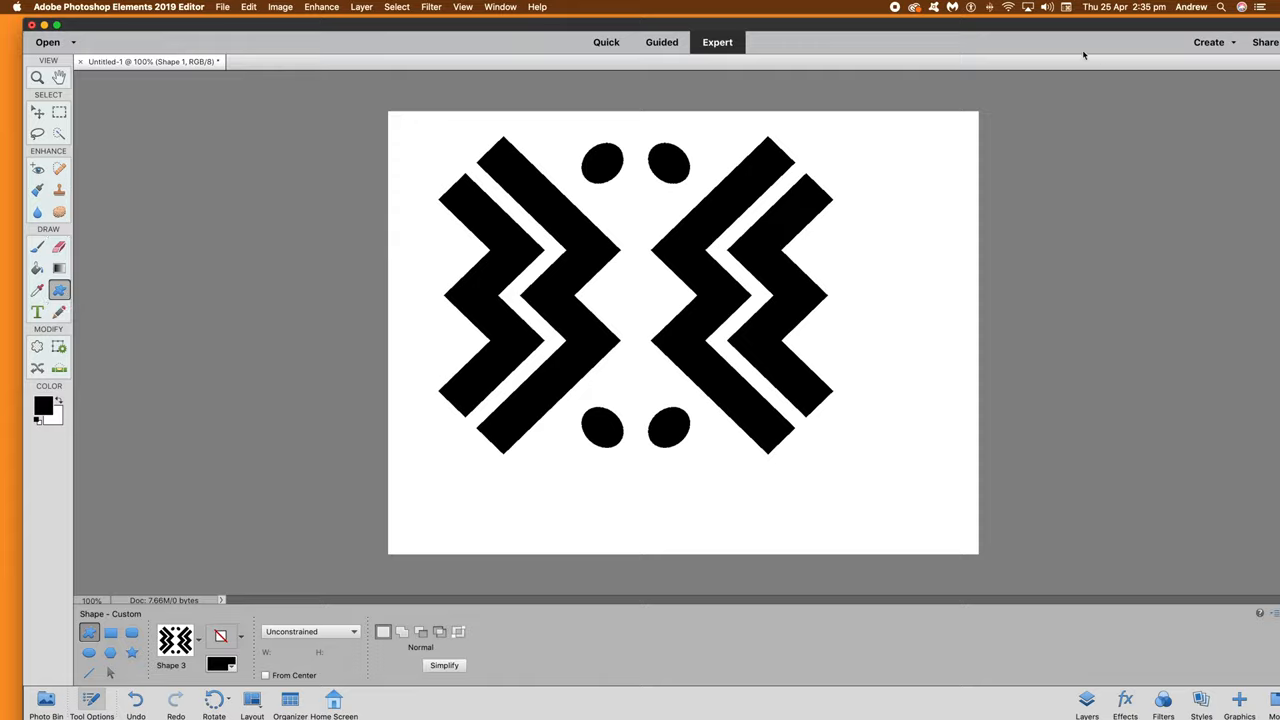